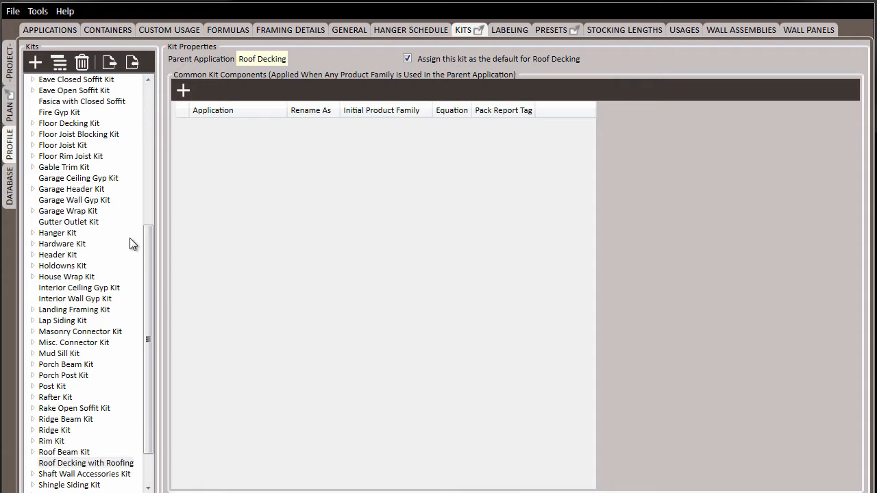
View the Fasica with Closed Soffit kit's seven Fascia components, Sub Fascia through Eave Strip Vent.
left_click(82, 100)
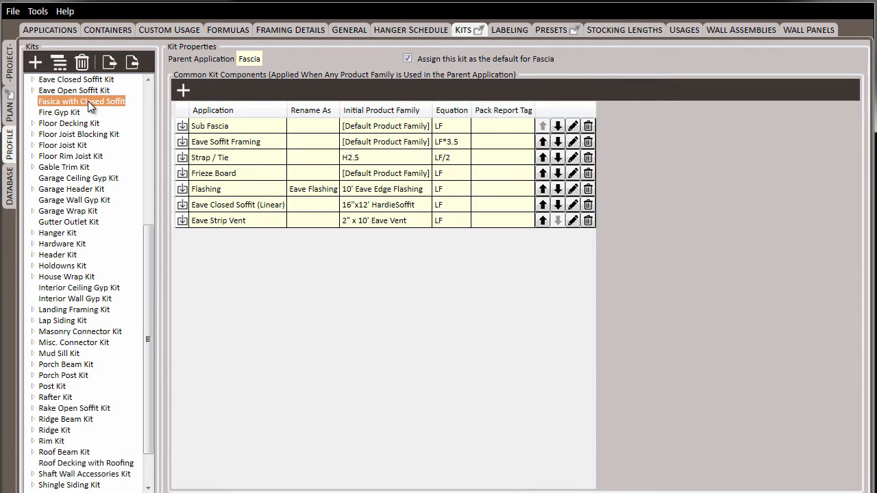
left_click(407, 58)
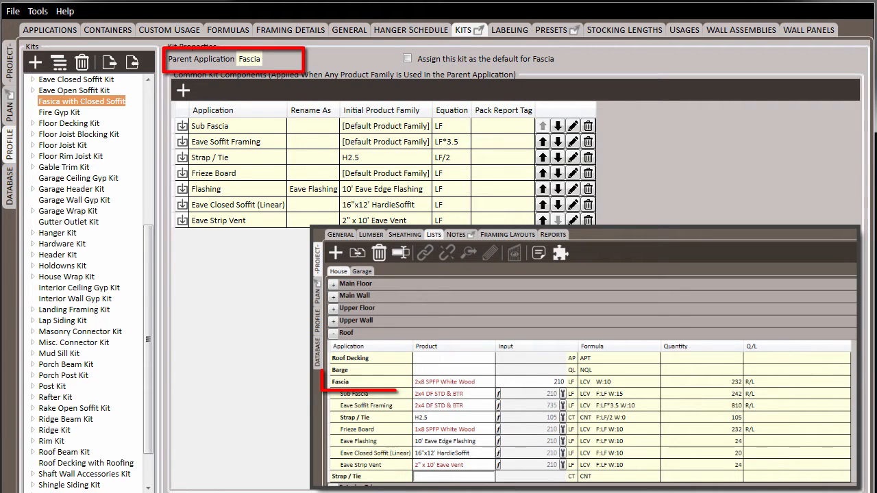
left_click(370, 382)
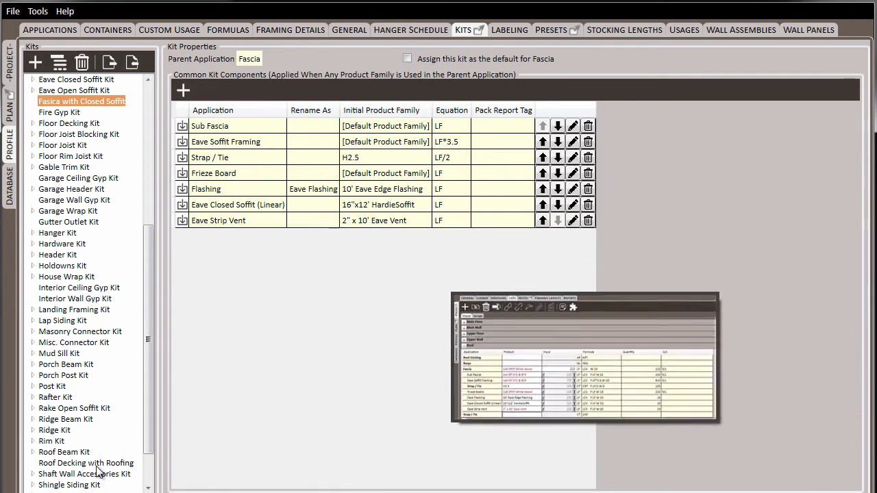
Add a new component to Roof Decking with Roofing, with Roofing Underlayment as its application.
left_click(86, 462)
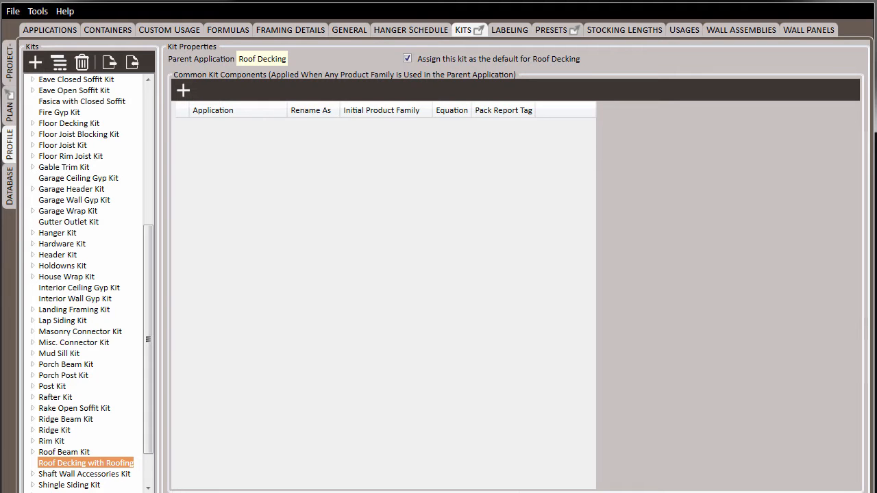
mouse_move(183, 90)
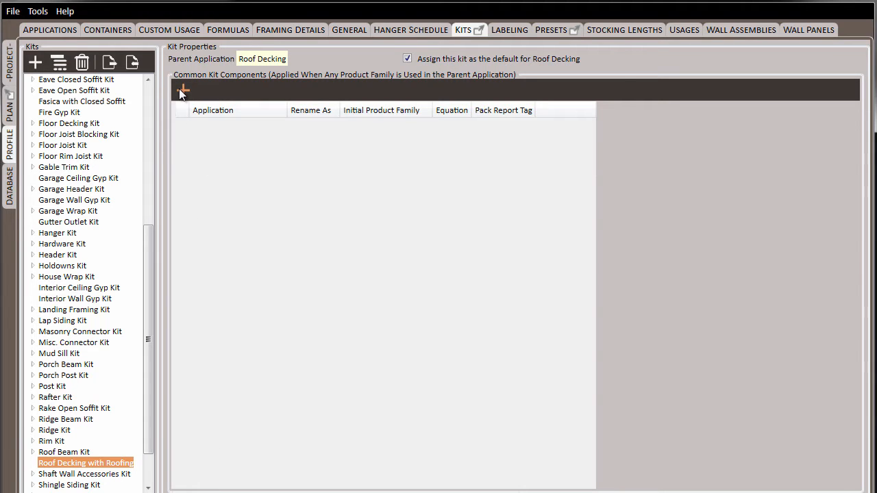
left_click(183, 90)
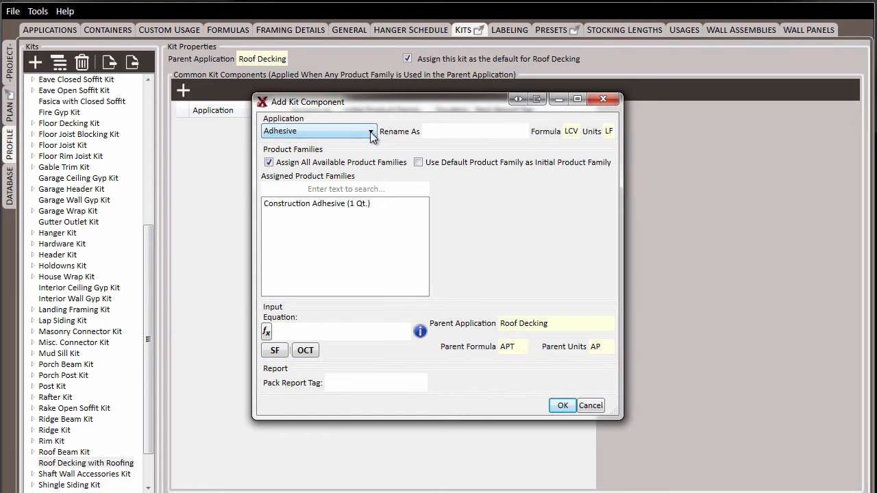
left_click(372, 131)
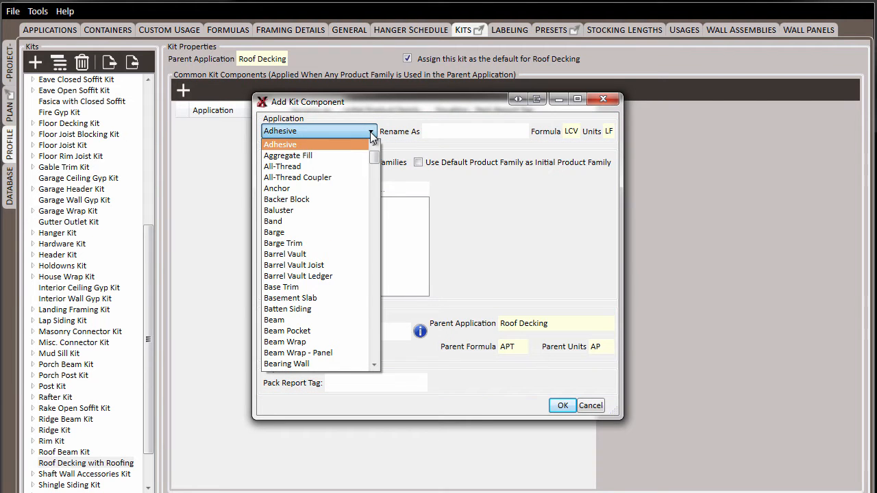
scroll("down", 3)
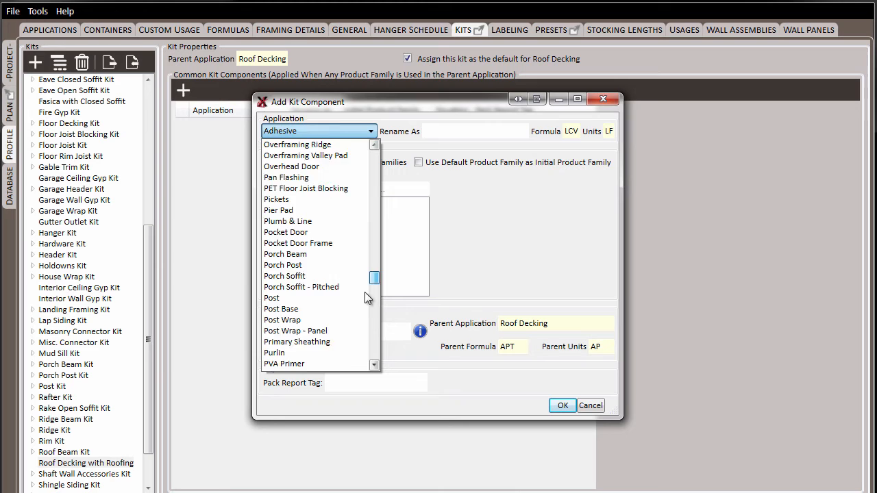
scroll("down", 3)
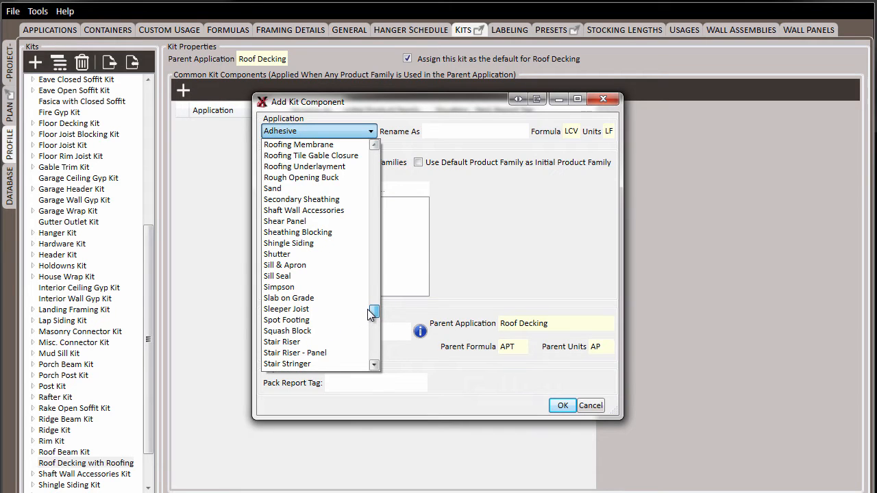
left_click(305, 166)
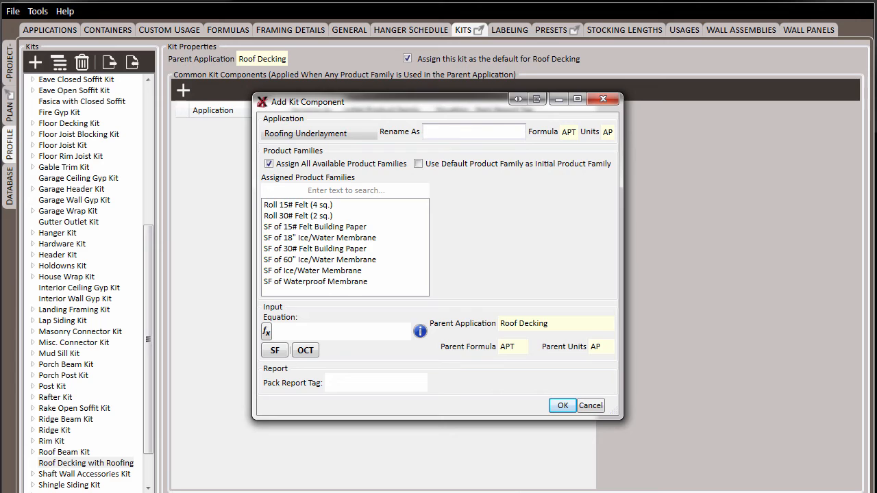
Enter 'Roofing Felt' as the new component's Rename As name.
type("Roofing")
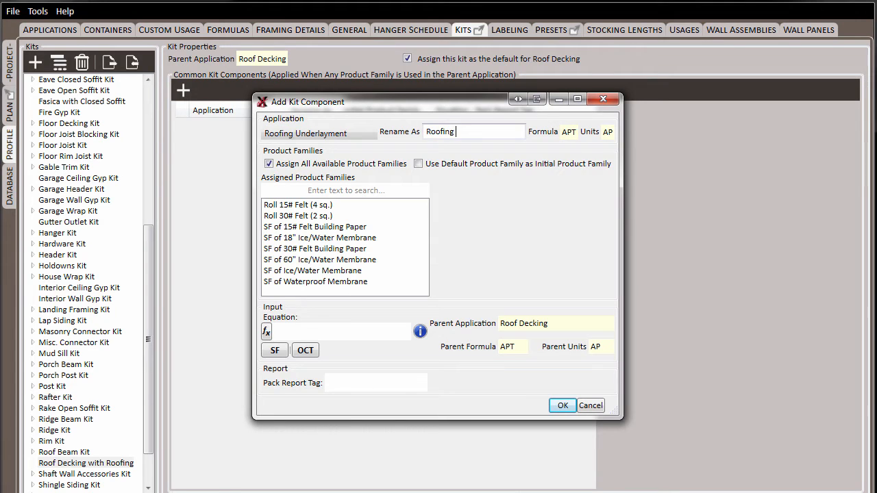
type("Felt")
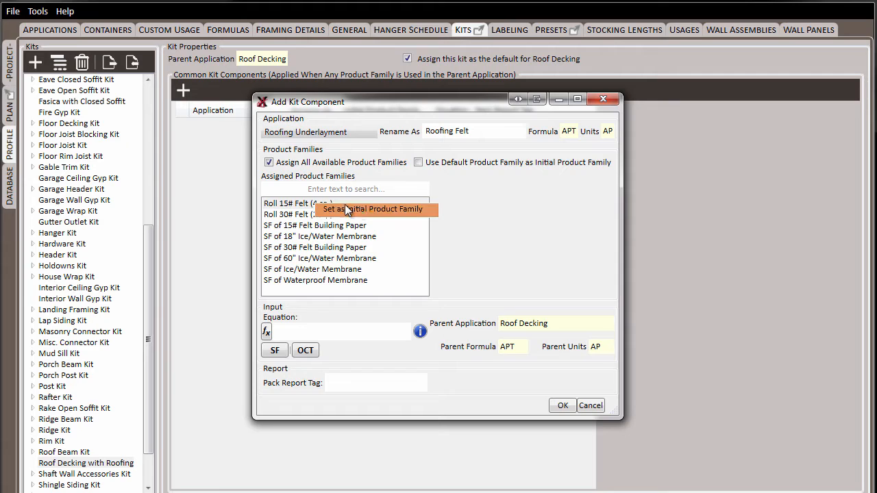
mouse_move(431, 214)
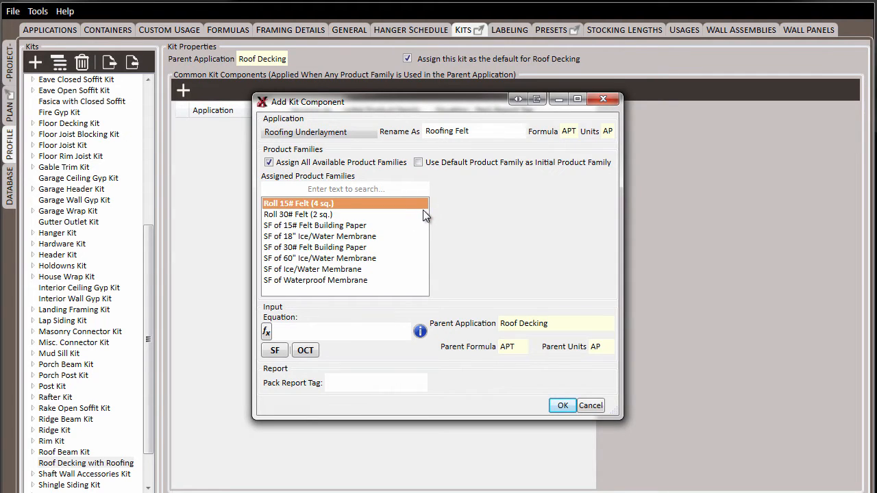
mouse_move(374, 223)
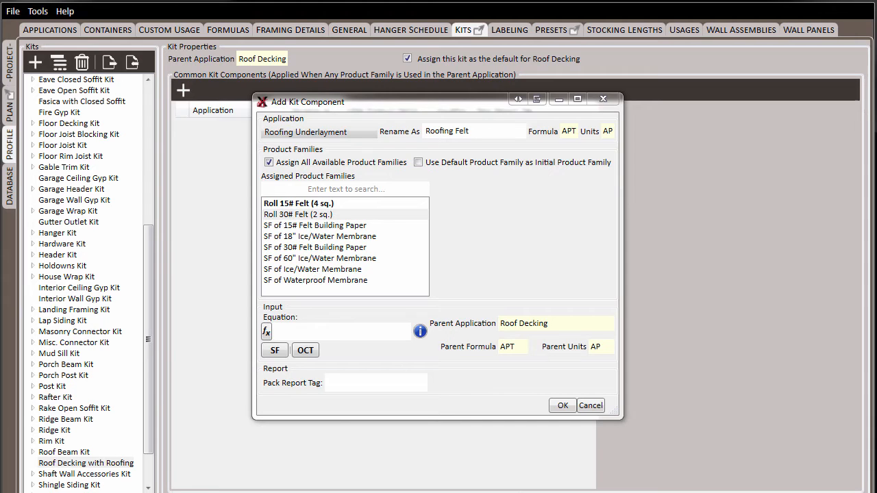
mouse_move(274, 350)
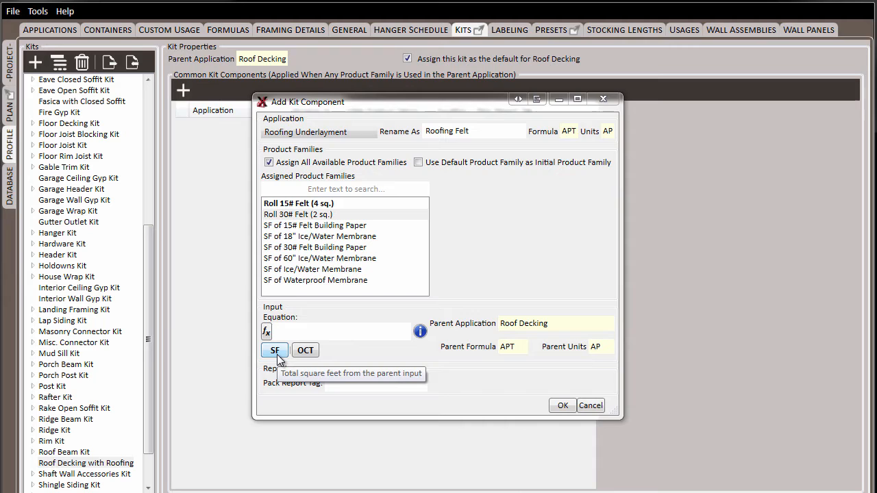
Give Roofing Felt the SF equation and Roofing report tag, and add it to the kit.
left_click(274, 350)
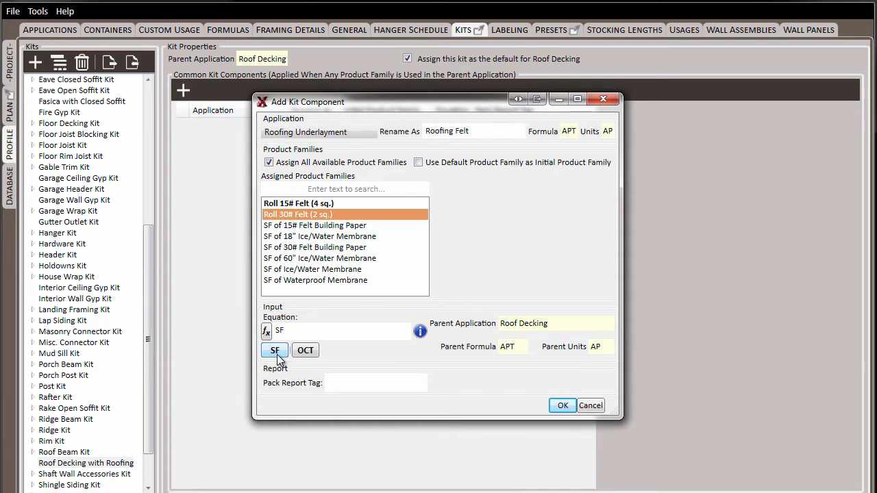
mouse_move(359, 403)
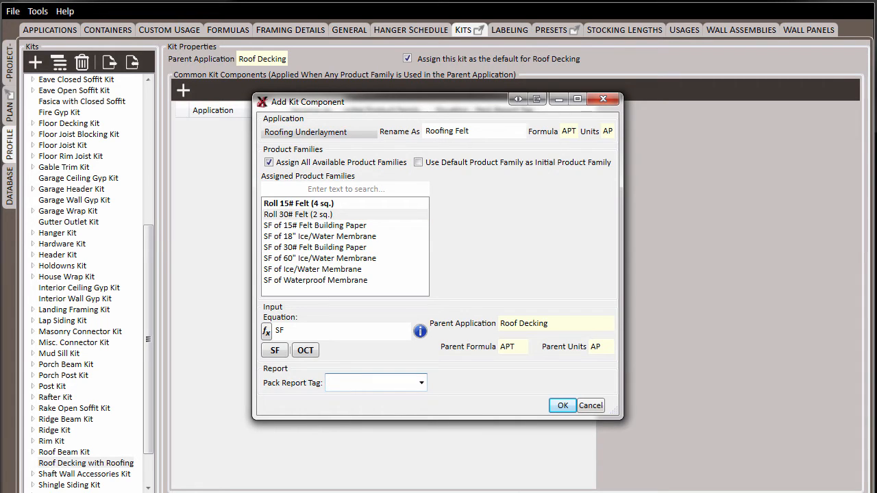
left_click(375, 383)
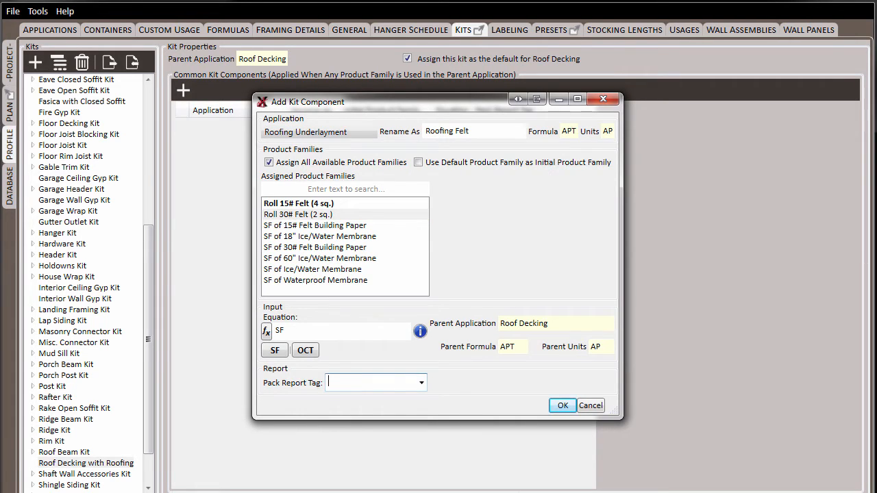
type("Roofing")
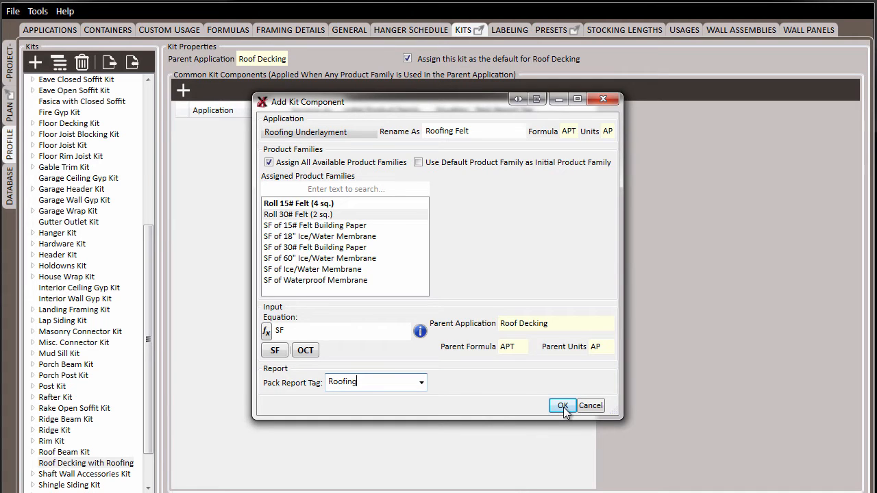
left_click(562, 405)
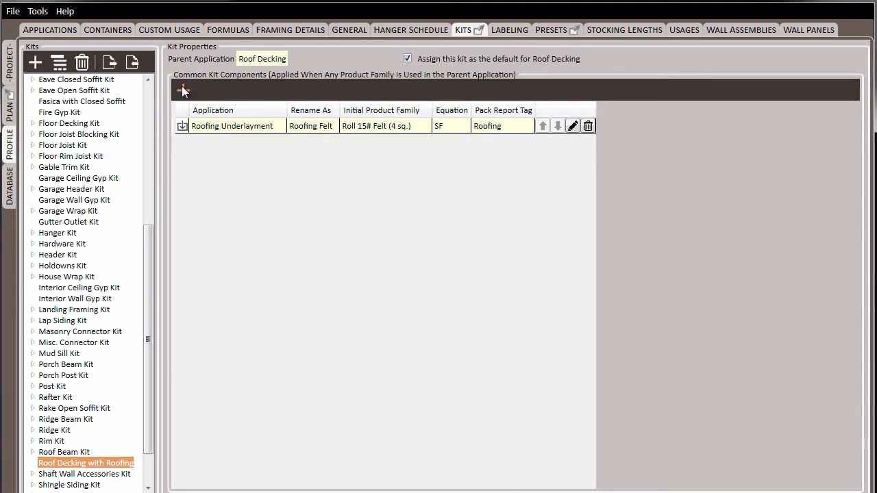
Start a second kit component with Roof Shingles as its application.
left_click(182, 90)
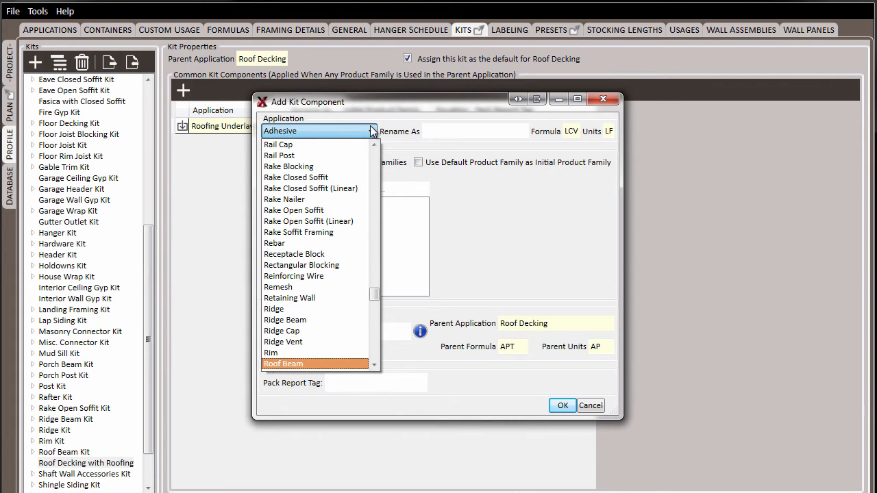
scroll("up", 3)
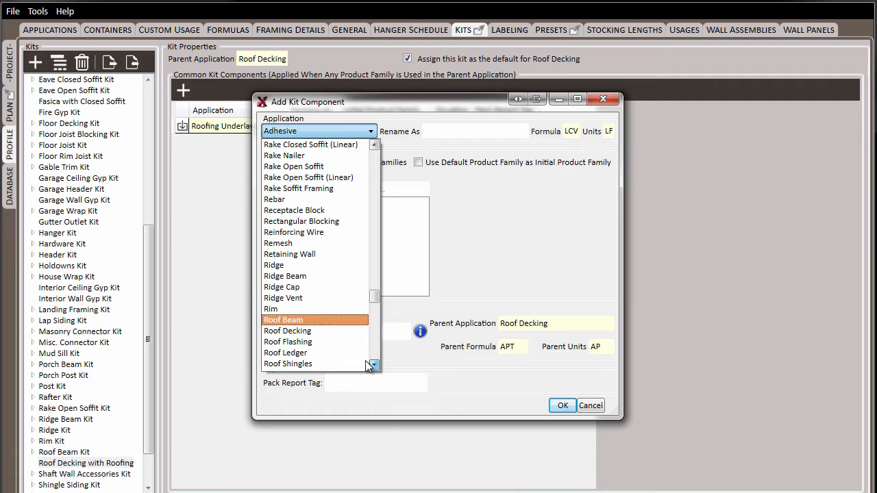
left_click(287, 363)
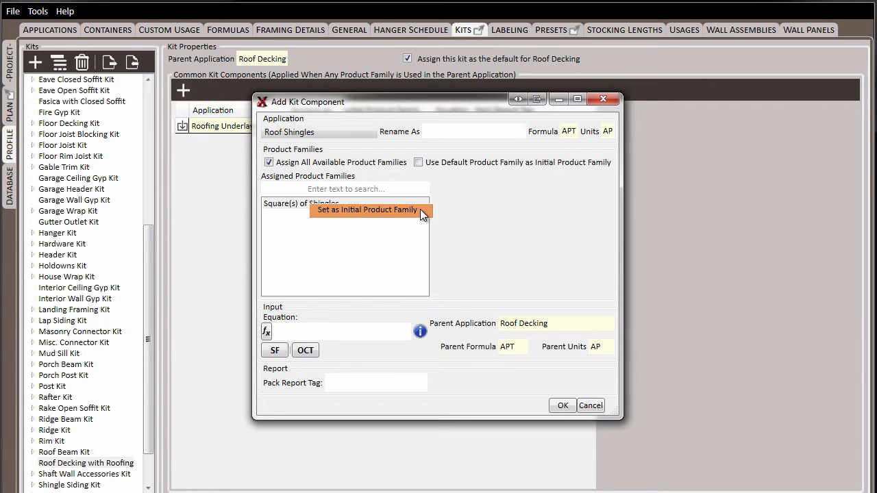
Add Roof Shingles with Square(s) of Shingles, equation SF, Roofing tag, then view project lists.
left_click(366, 209)
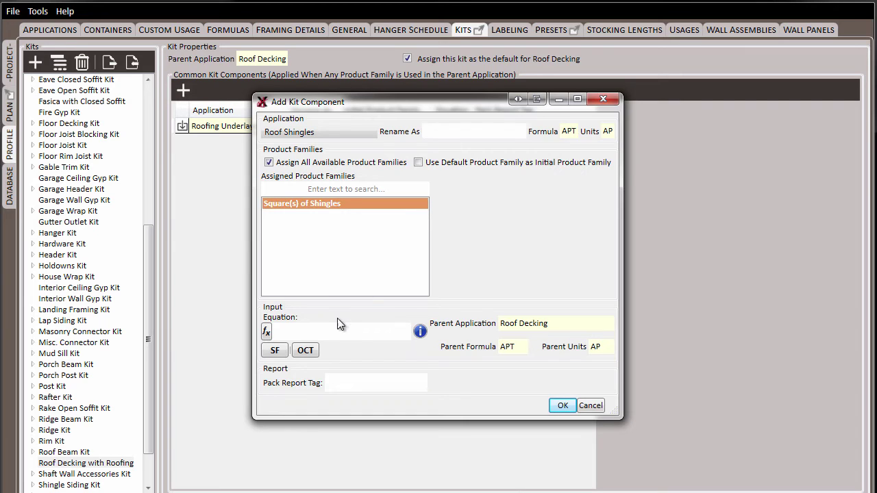
left_click(337, 332)
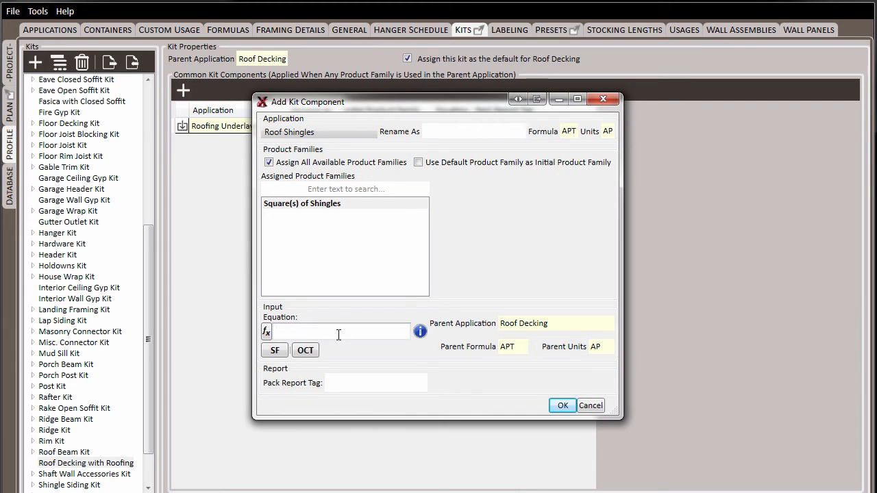
mouse_move(274, 350)
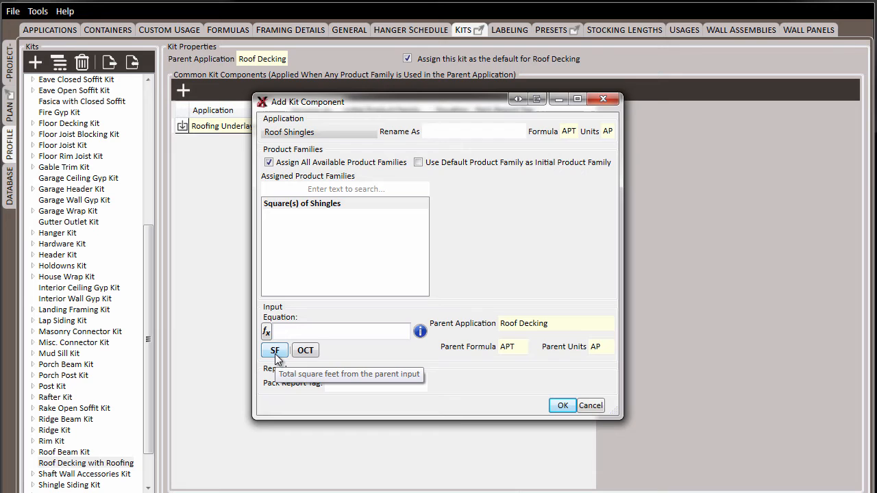
left_click(274, 350)
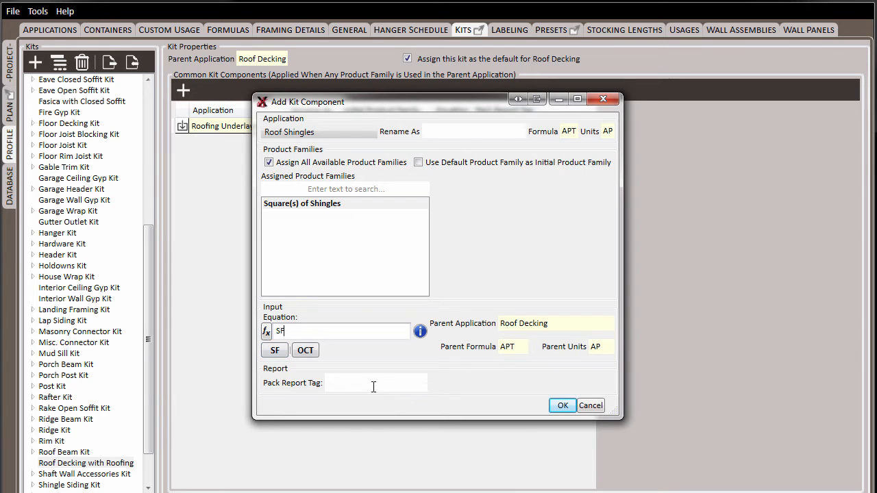
left_click(421, 383)
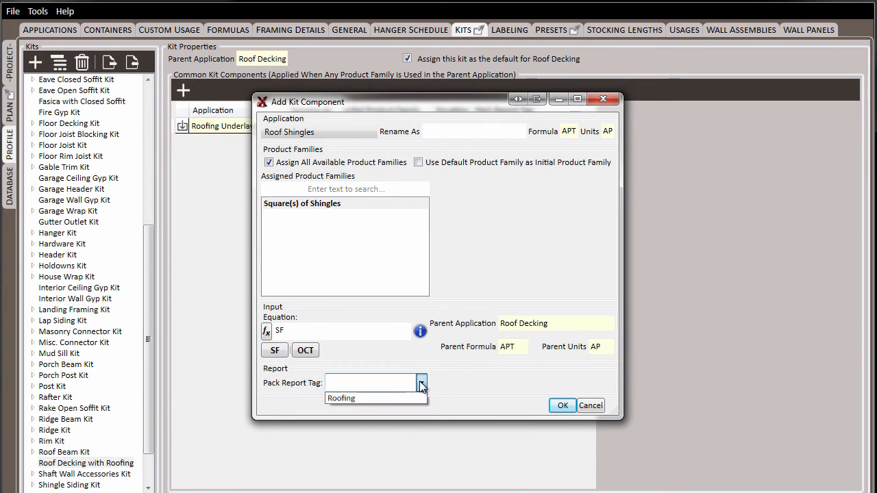
left_click(341, 398)
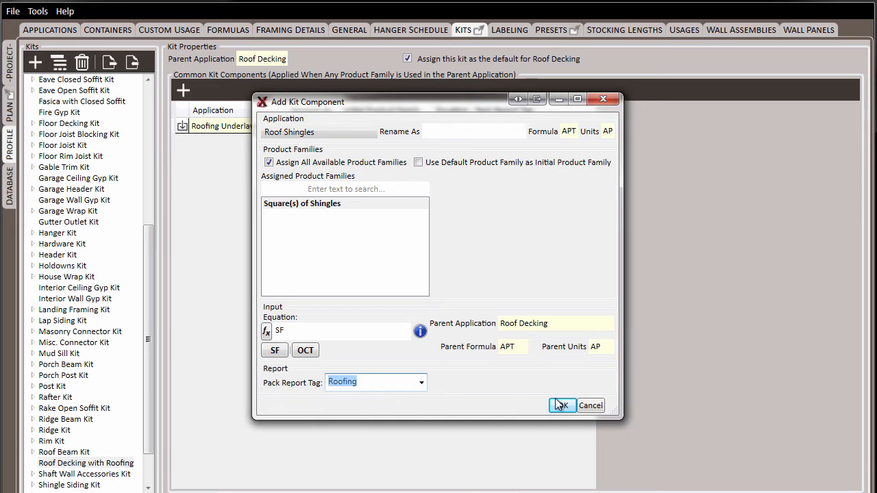
left_click(561, 405)
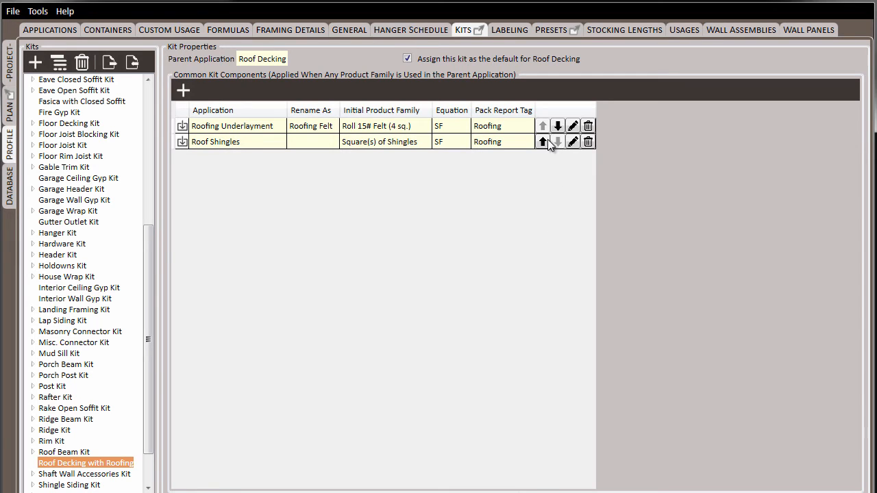
left_click(542, 141)
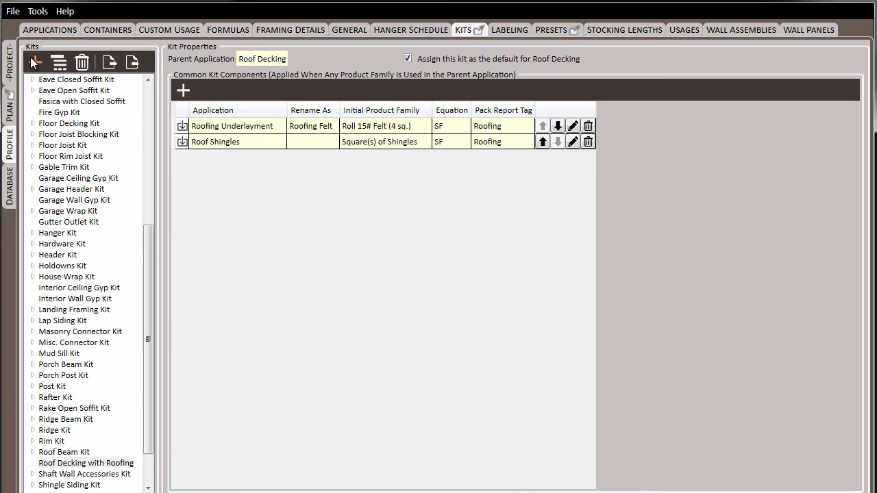
left_click(9, 54)
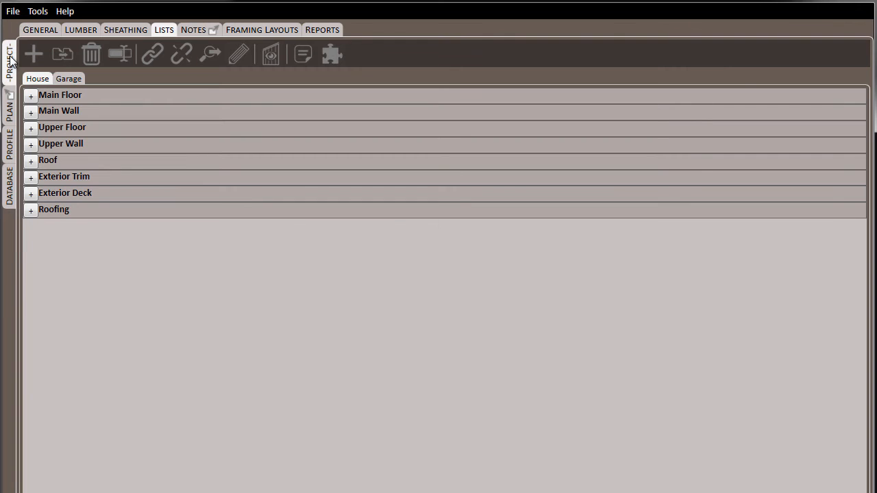
Set Roof Decking to 1/2"x4'x8' CDX with input 500, auto-adding Roofing Felt and Roof Shingles.
left_click(31, 159)
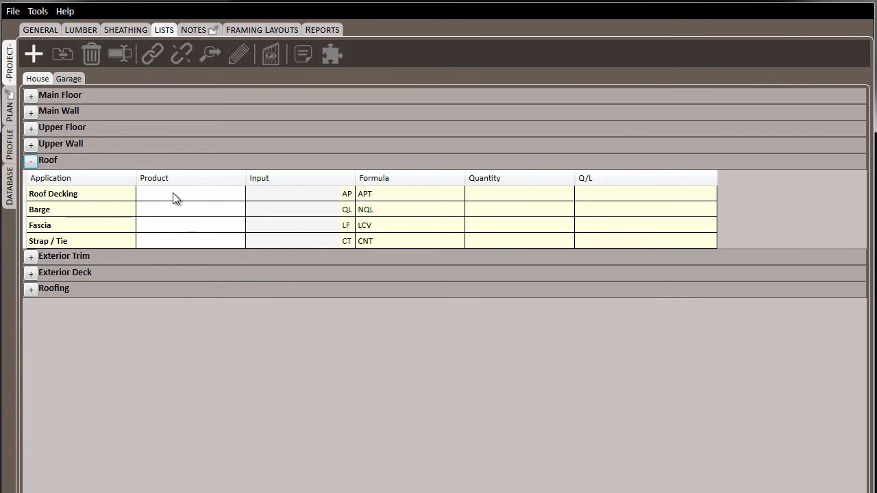
left_click(189, 193)
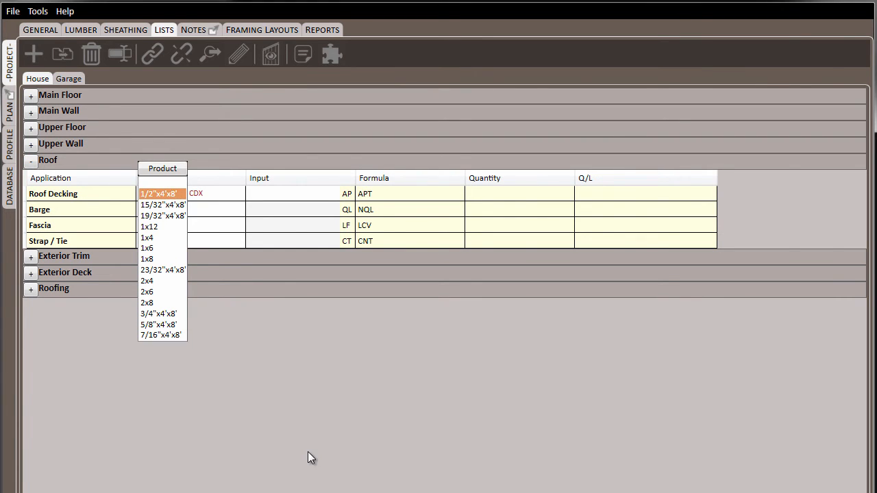
left_click(161, 193)
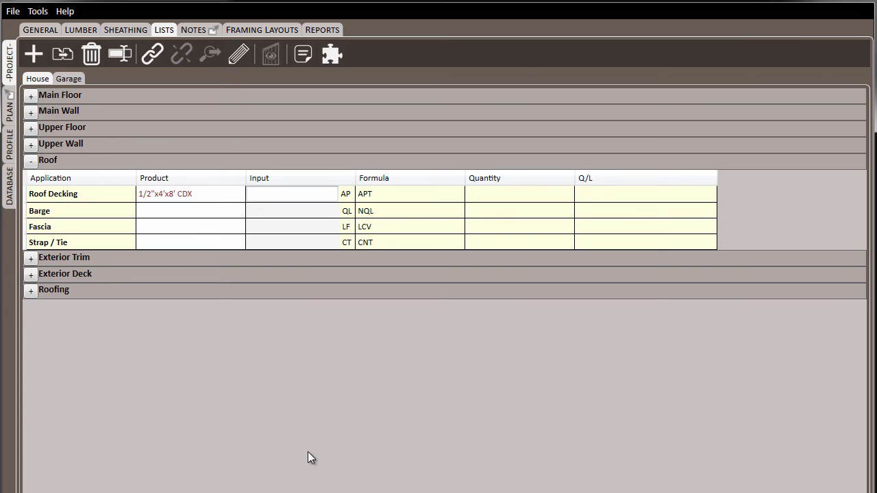
type("500")
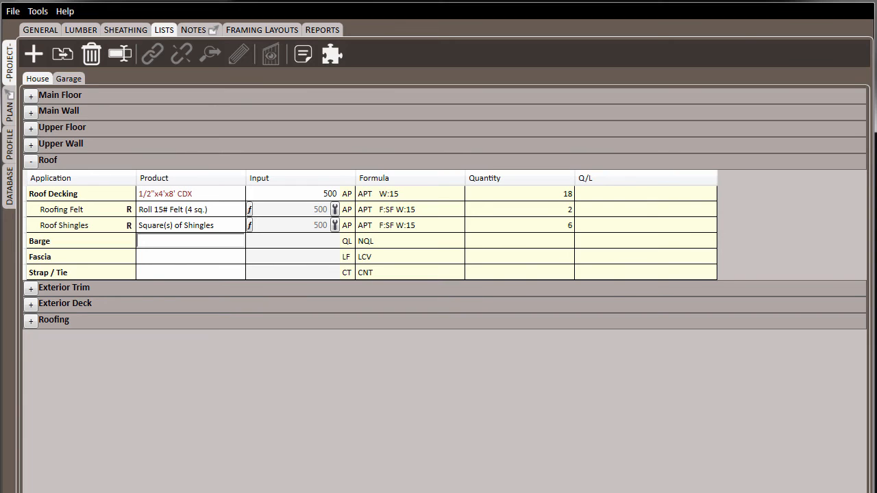
left_click(76, 209)
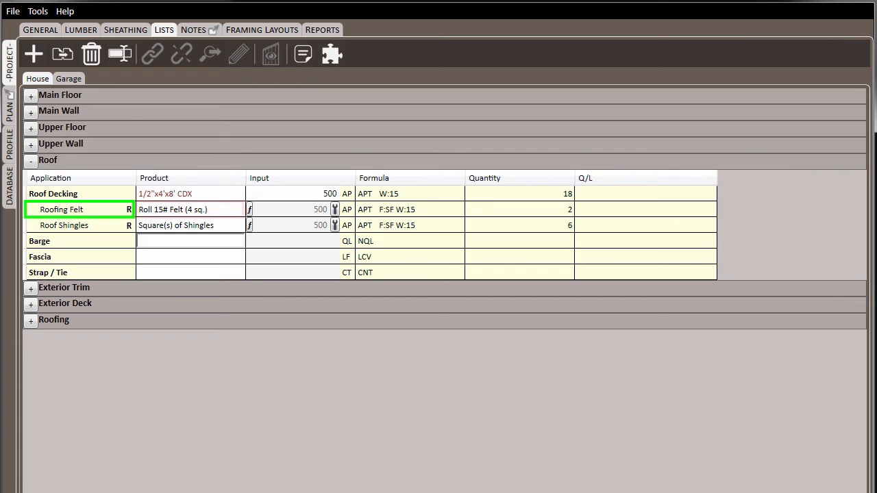
left_click(190, 209)
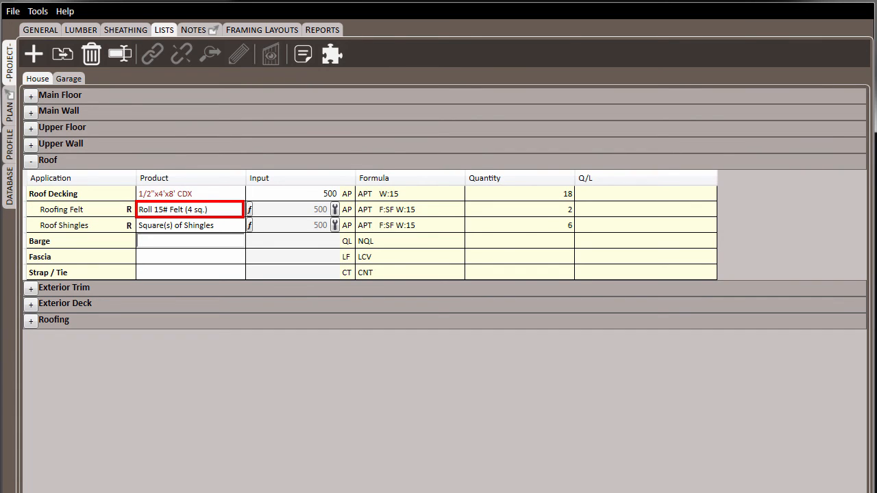